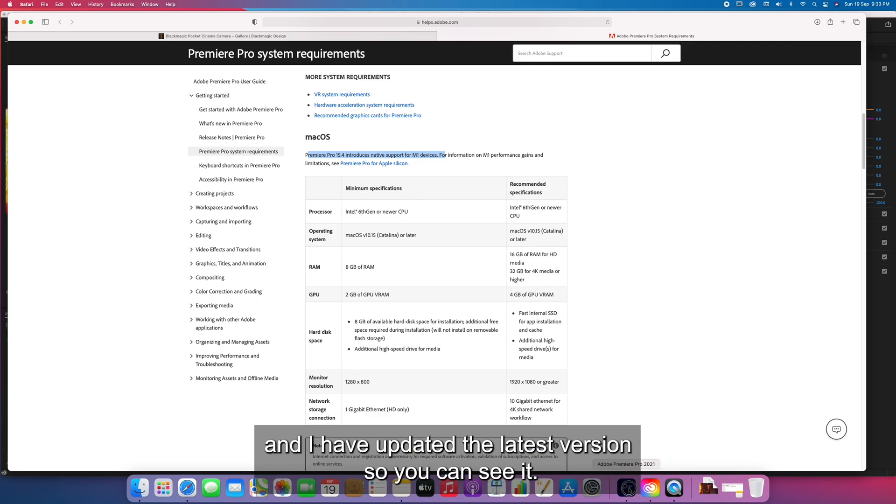
# - Switch Safari to the Blackmagic Pocket Cinema Camera gallery and browse the sample clips
pyautogui.click(627, 488)
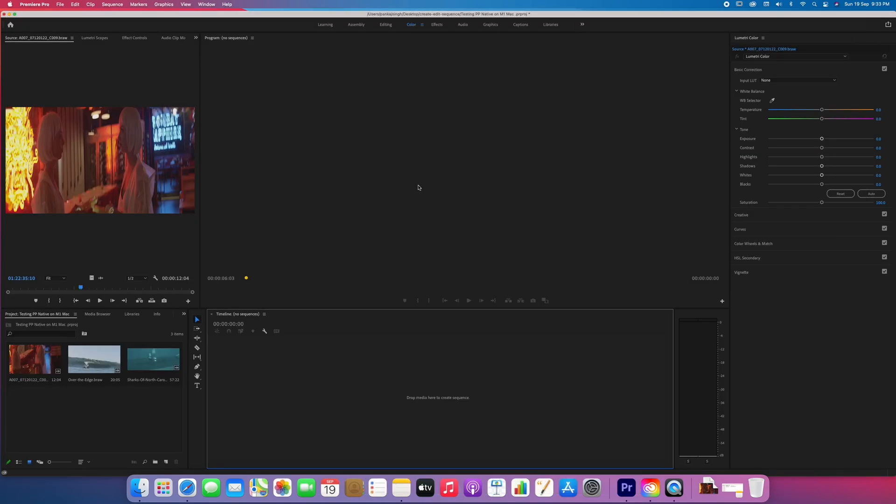
pyautogui.moveTo(224, 324)
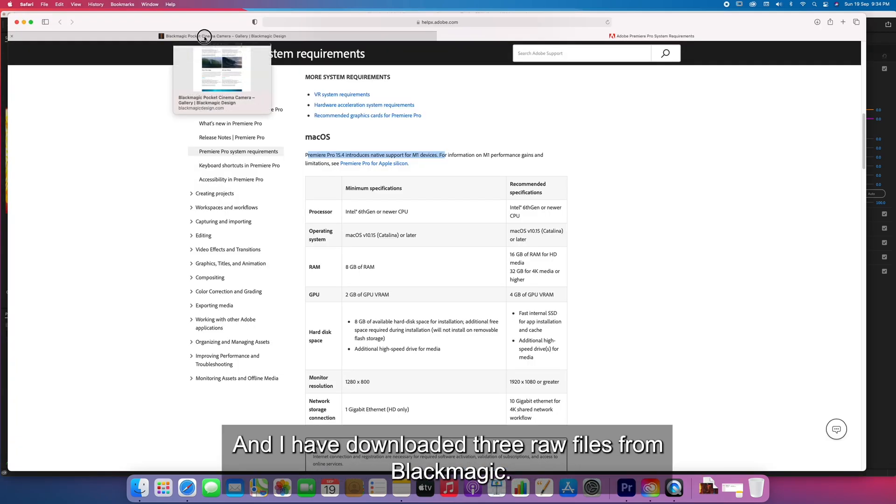
pyautogui.click(204, 35)
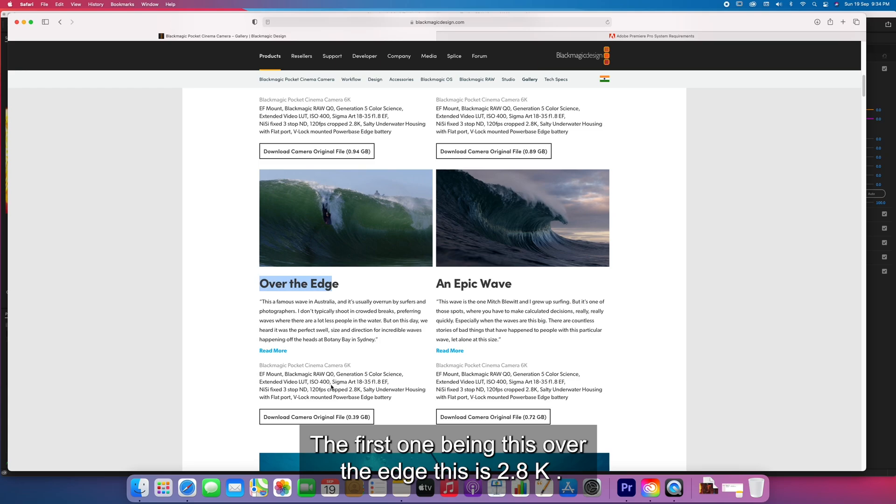
pyautogui.scroll(3)
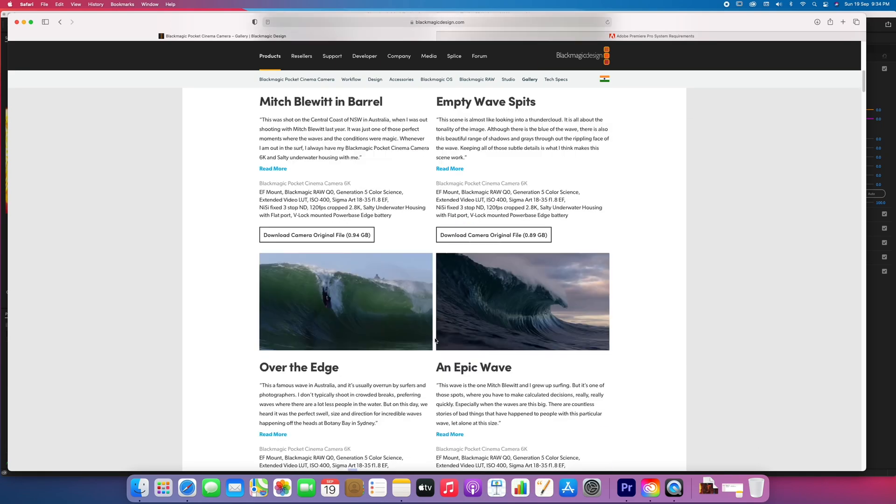
pyautogui.scroll(-3)
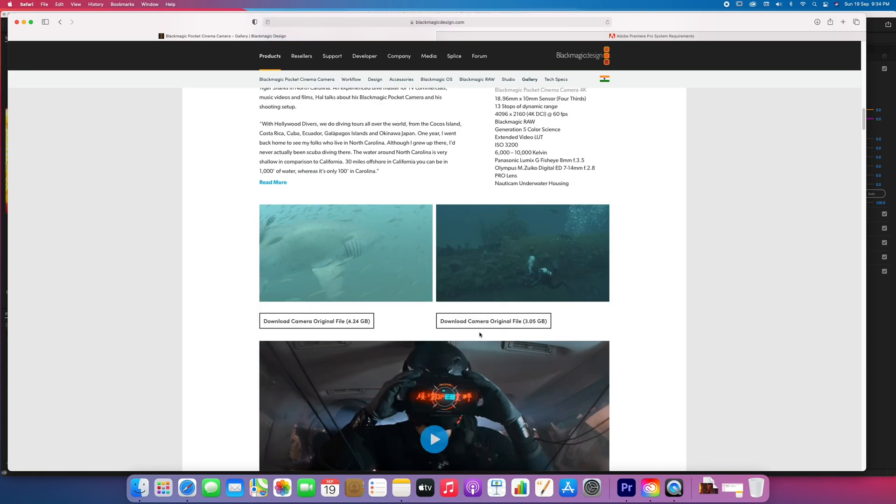
pyautogui.scroll(3)
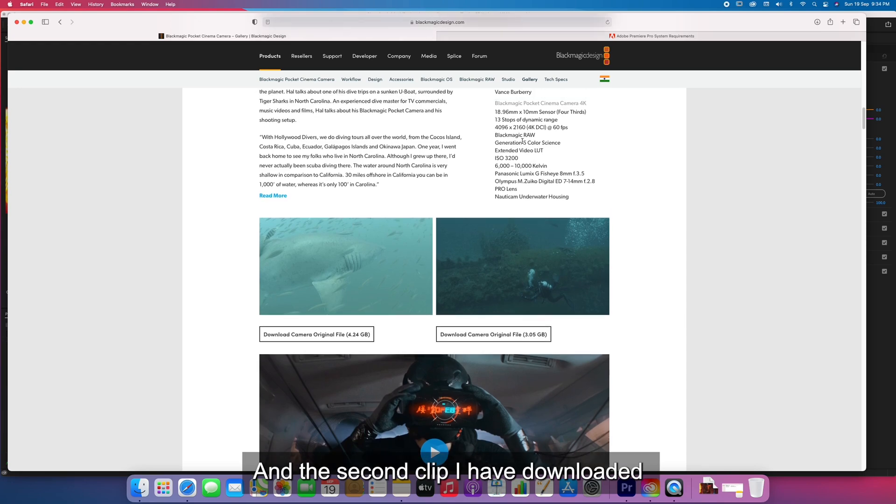
# - Highlight the 4K DCI resolution in the specs and review the 2.8K, 4K and 6K RAW clips
pyautogui.doubleClick(526, 127)
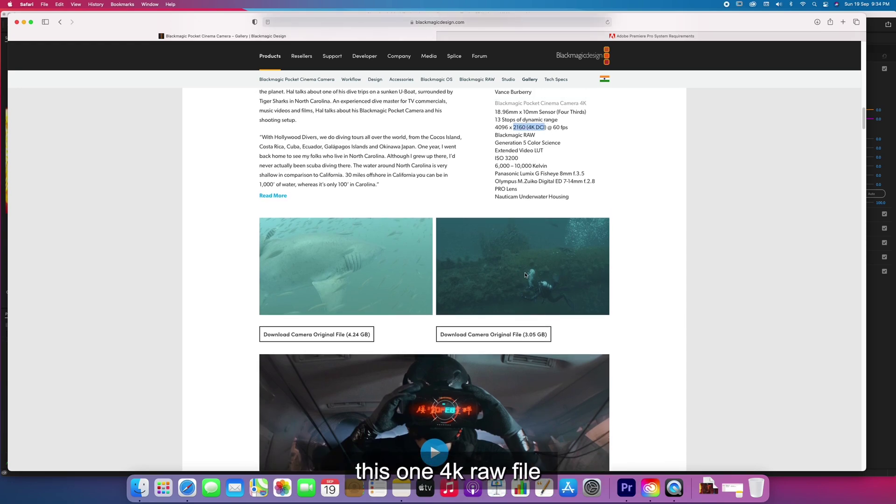
pyautogui.scroll(3)
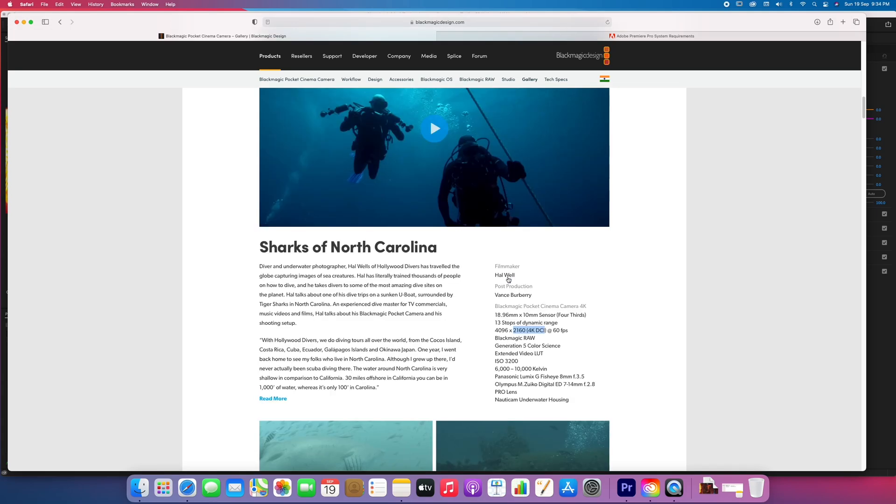
pyautogui.scroll(-3)
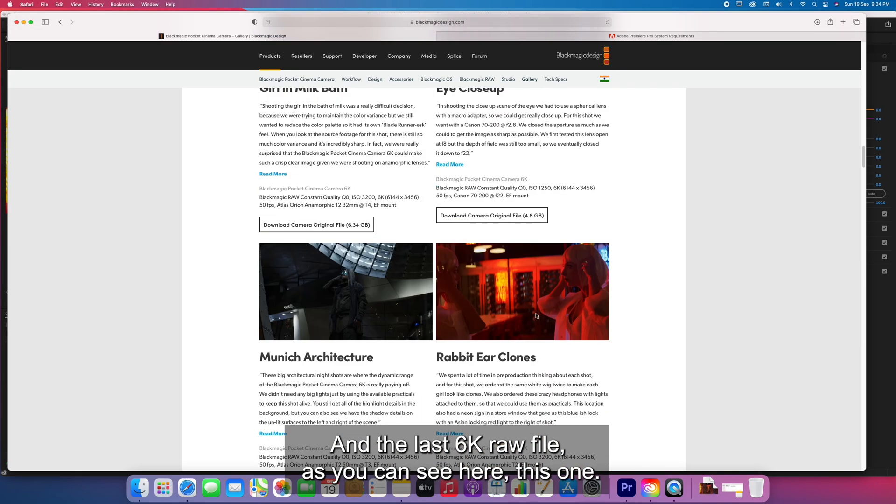
pyautogui.scroll(-3)
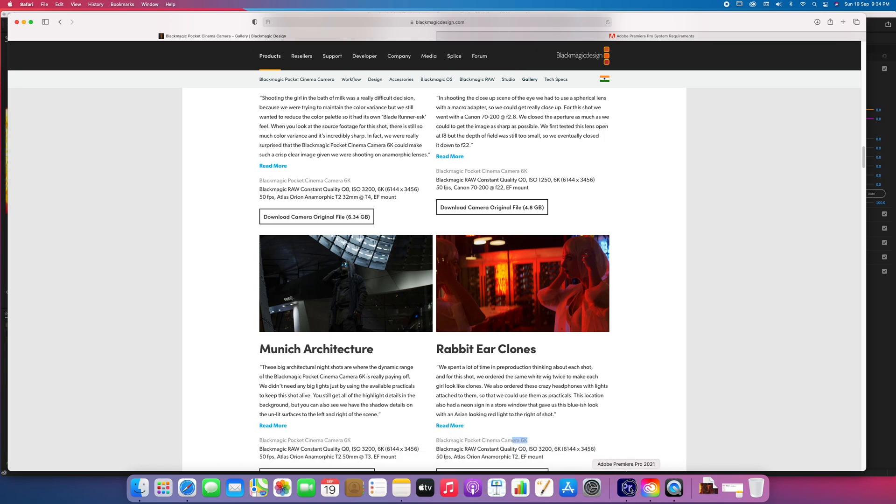
# - Check Over-the-Edge.braw's properties (2864×1512 frame) in the Project panel, then reopen its options
pyautogui.click(626, 488)
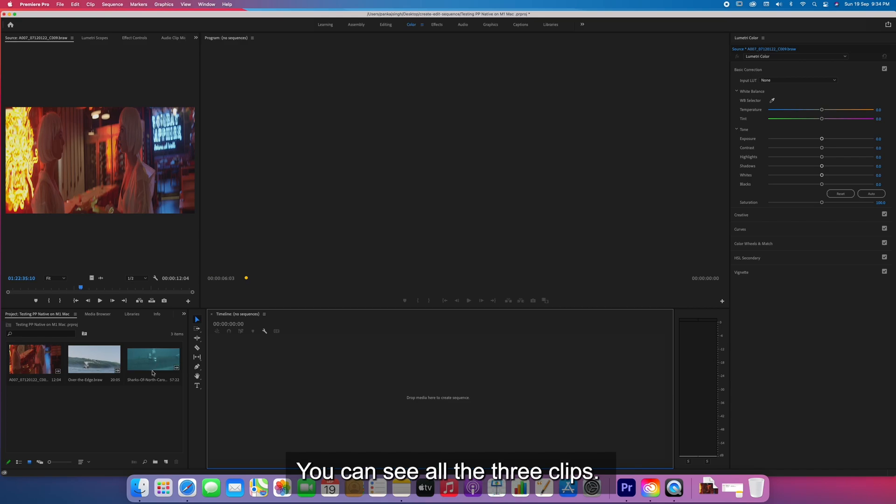
pyautogui.click(94, 361)
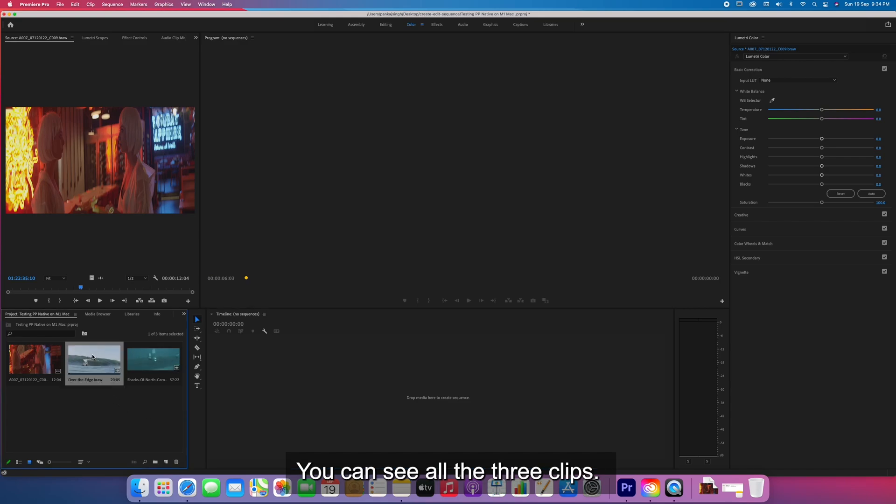
pyautogui.rightClick(93, 360)
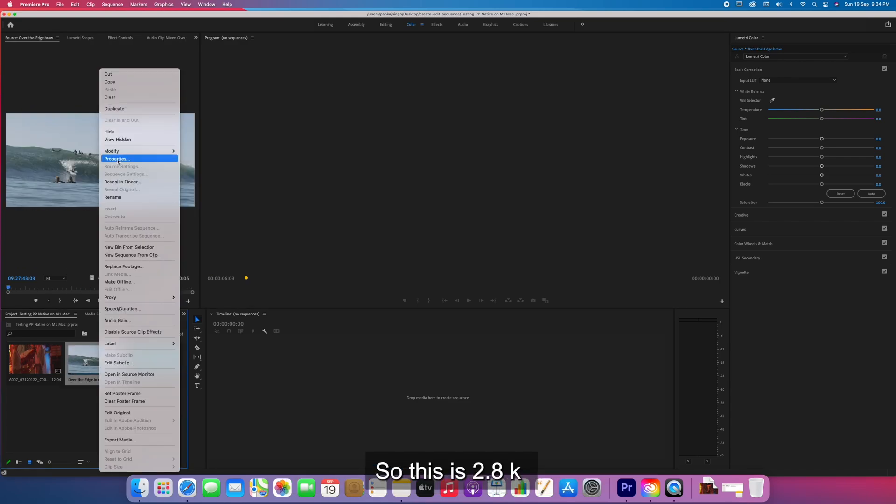
pyautogui.click(117, 159)
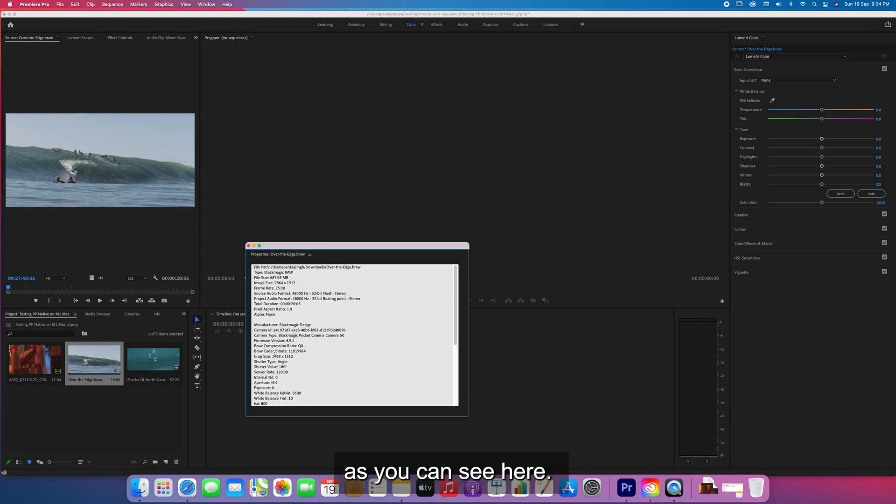
pyautogui.click(249, 246)
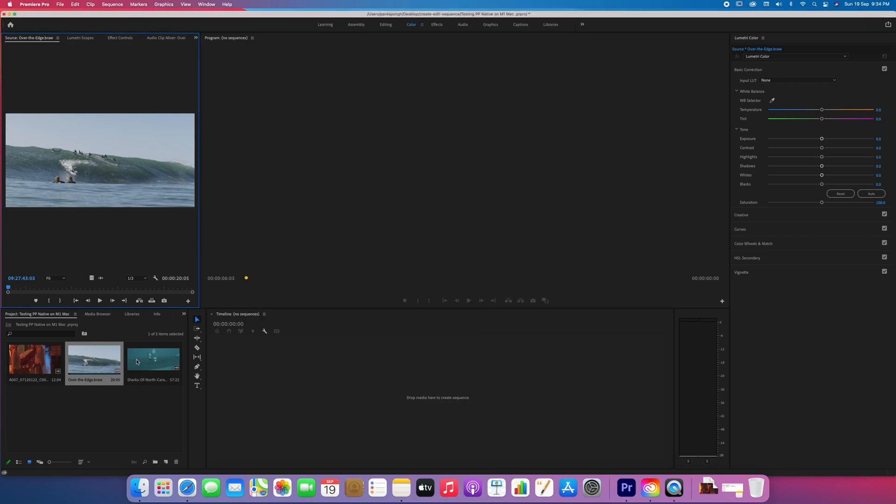
pyautogui.rightClick(93, 361)
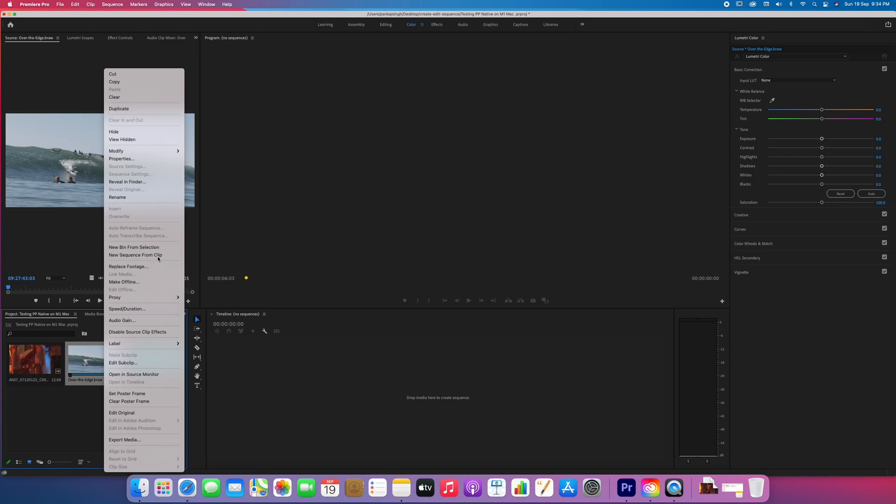
# - Create a new Over-the-Edge sequence from the surfing clip
pyautogui.click(135, 255)
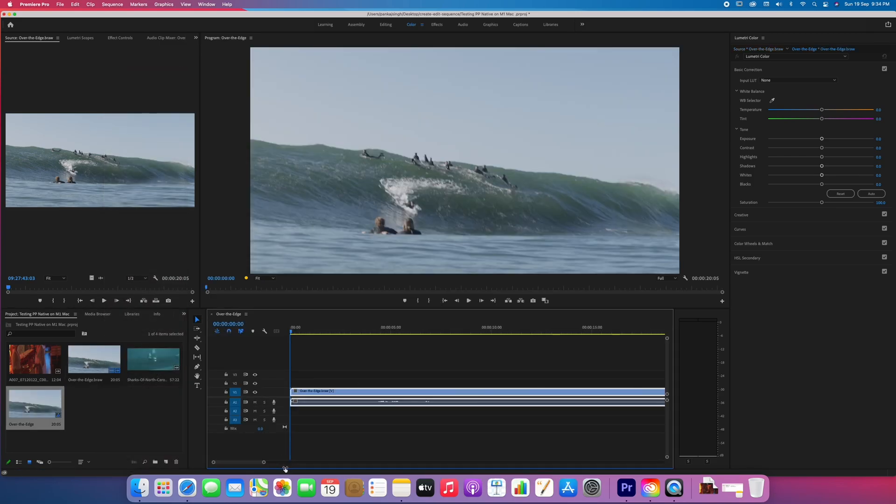
pyautogui.moveTo(269, 309)
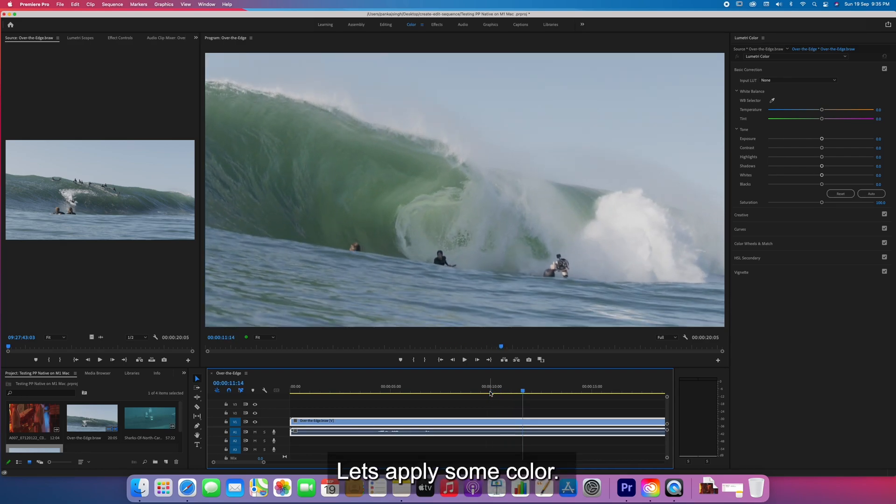
# - Apply the AlexaV3_K1S1_LogC2Video_DCIP3_EE input LUT to the surfing clip in Basic Correction
pyautogui.click(363, 390)
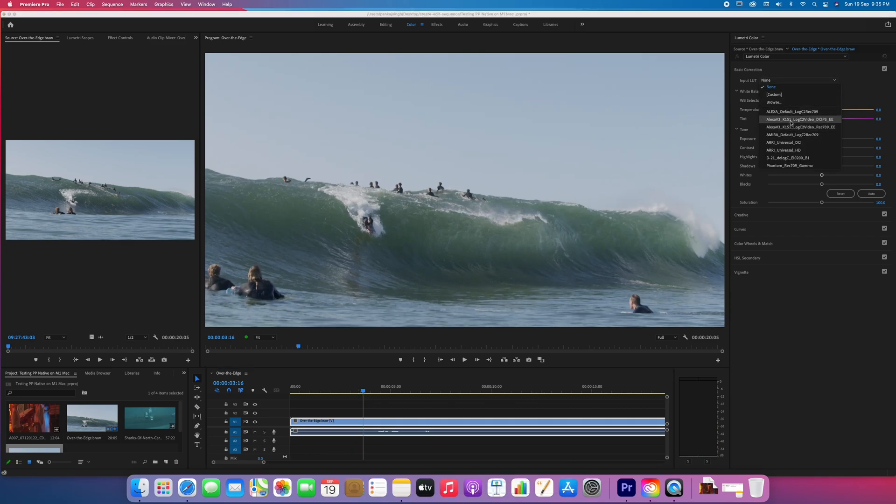
pyautogui.click(799, 118)
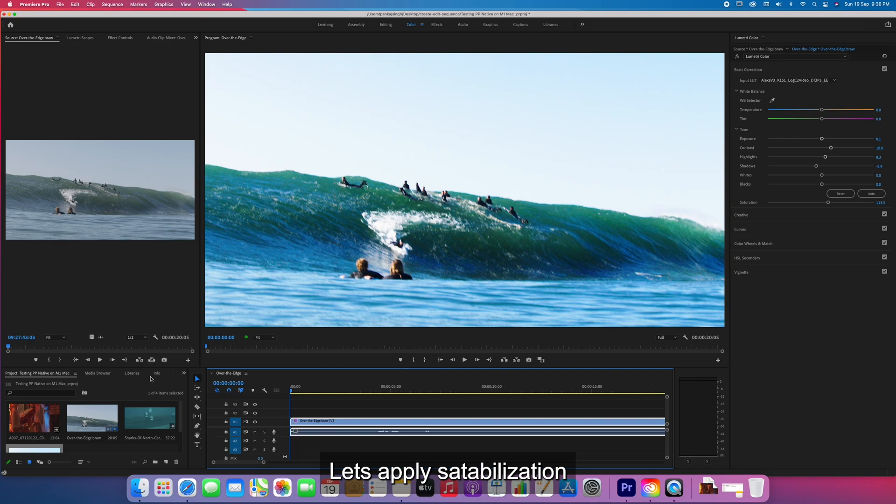
# - Apply Warp Stabilizer to the Over-the-Edge clip and play back the stabilized sequence
pyautogui.click(146, 373)
pyautogui.write('STAB')
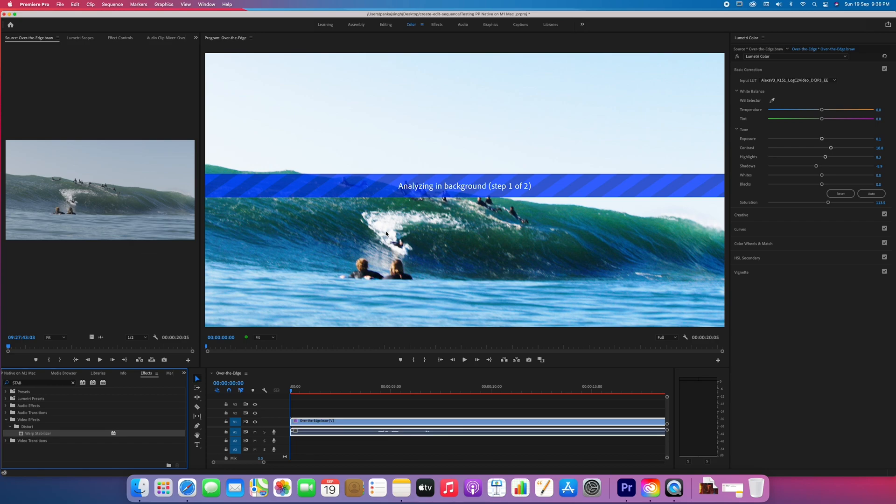
pyautogui.moveTo(167, 57)
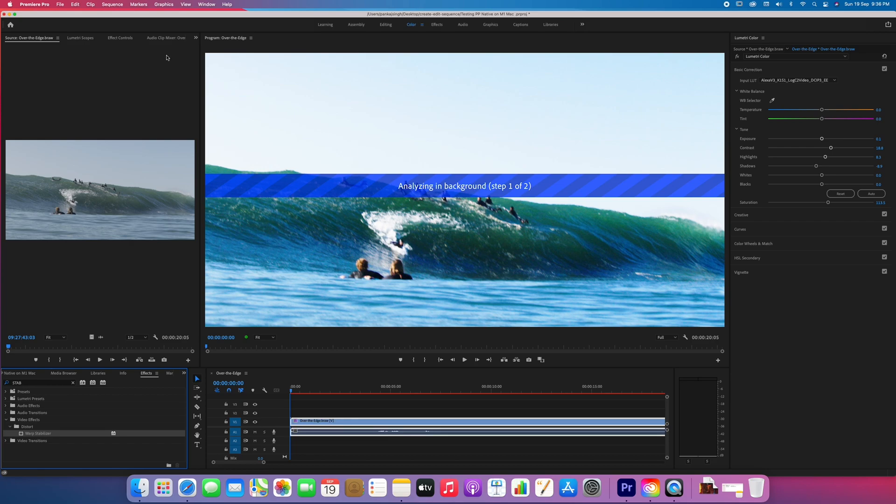
pyautogui.click(120, 37)
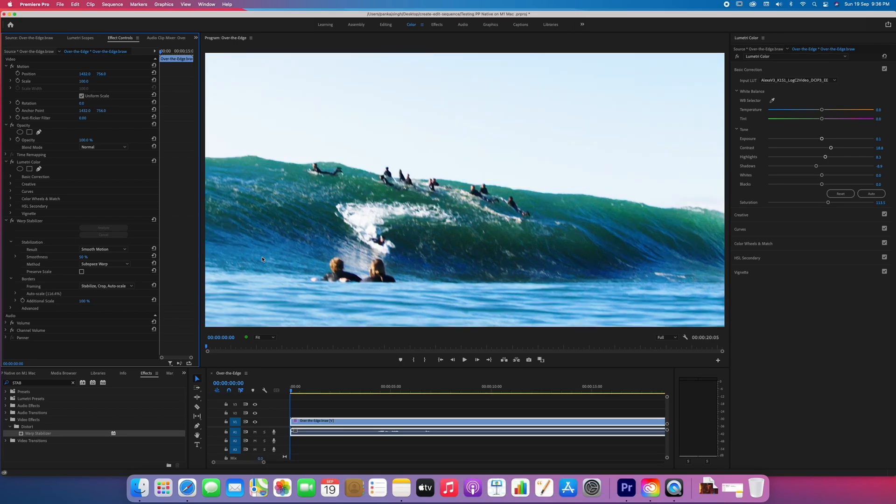
pyautogui.moveTo(375, 278)
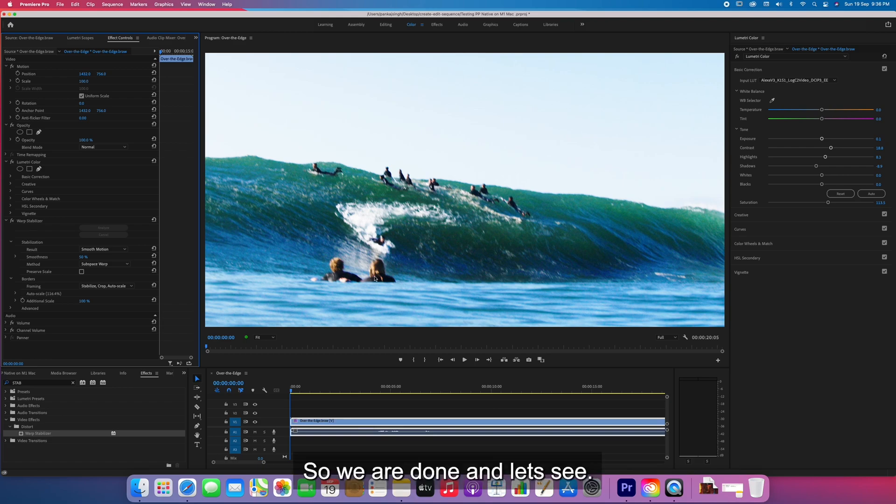
pyautogui.click(464, 359)
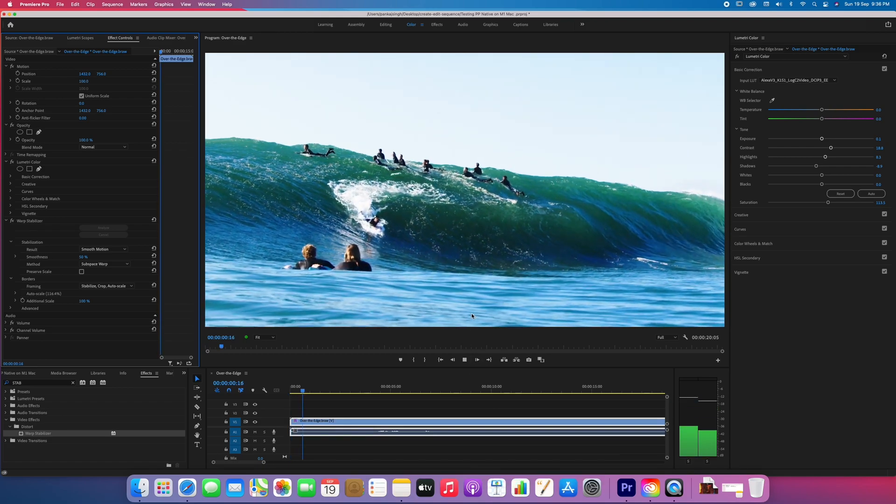
pyautogui.click(343, 390)
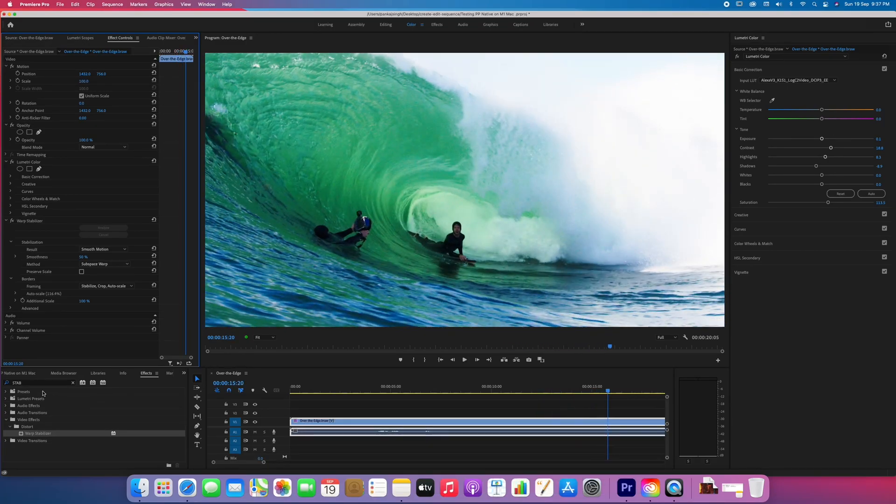
# - Check the shark clip's properties, then create a Sharks-Of-North-Carolina-2 sequence from it
pyautogui.click(36, 373)
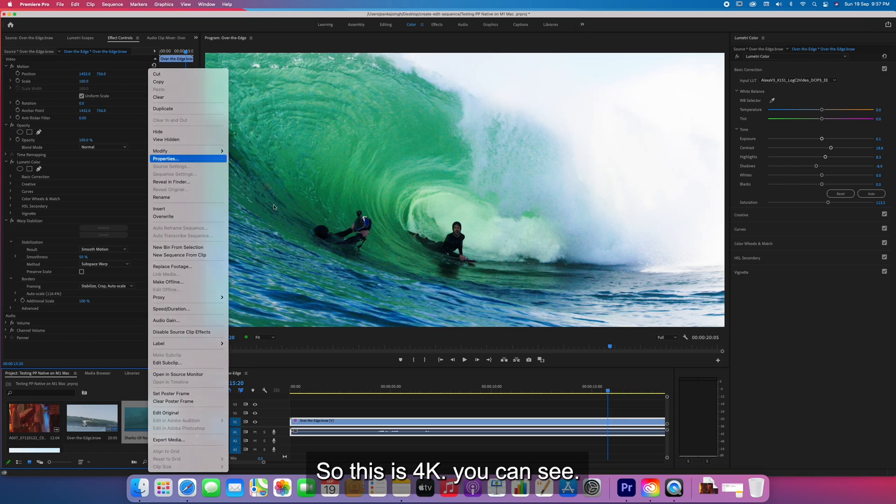
pyautogui.click(166, 159)
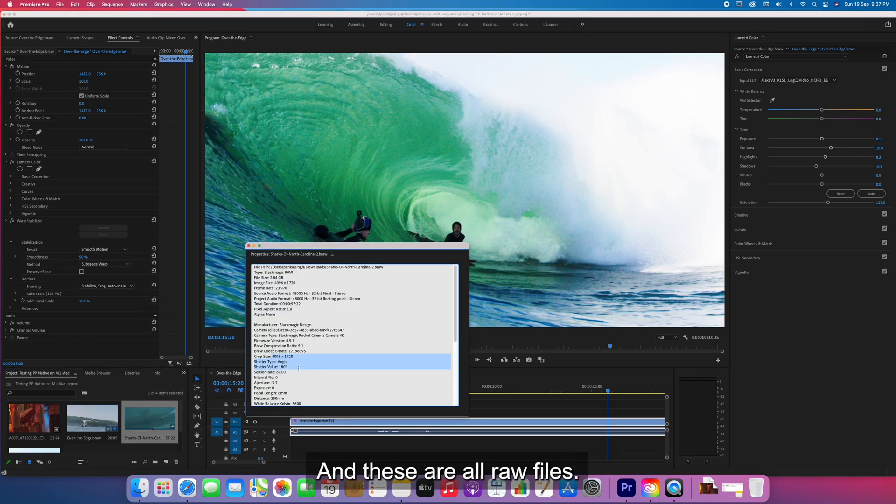
pyautogui.click(249, 246)
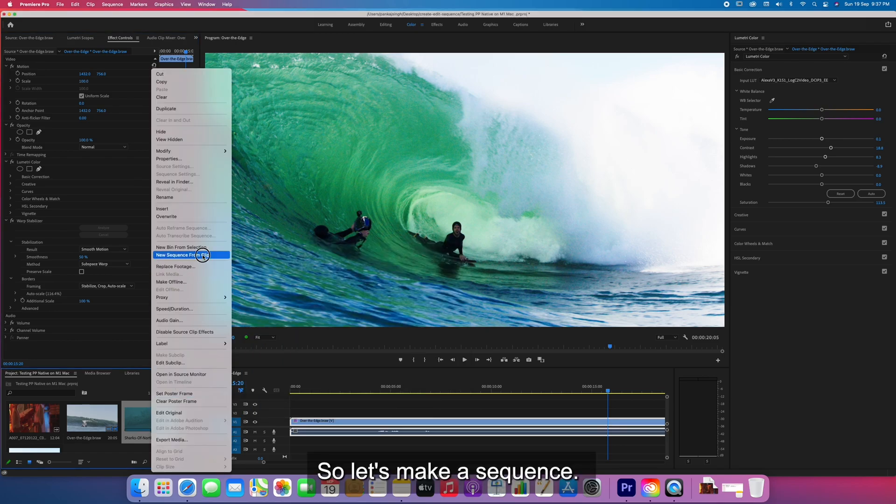
pyautogui.click(183, 255)
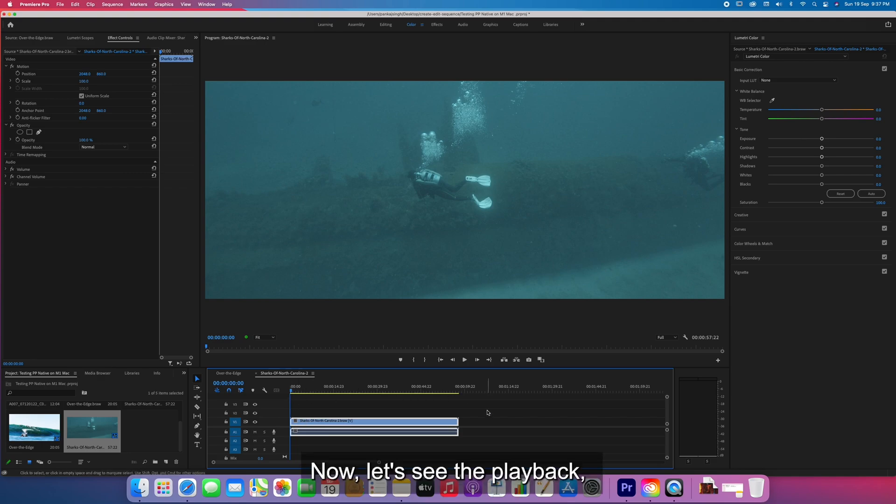
pyautogui.click(464, 359)
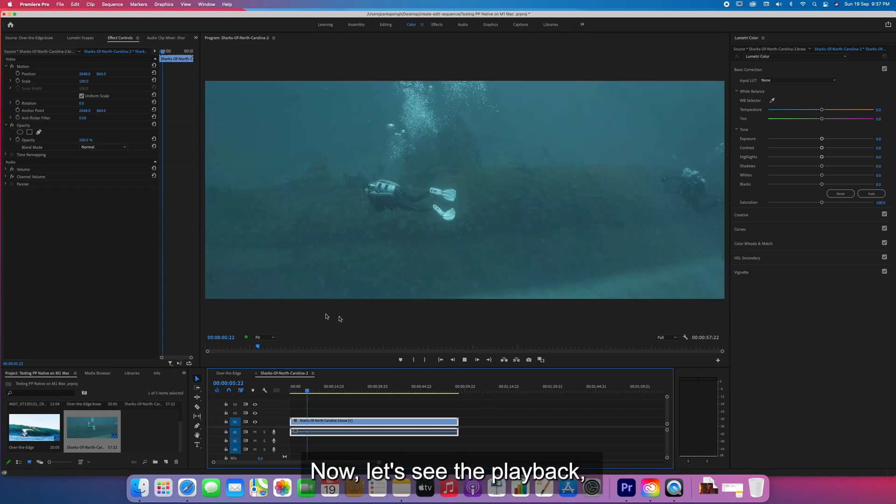
pyautogui.press('space')
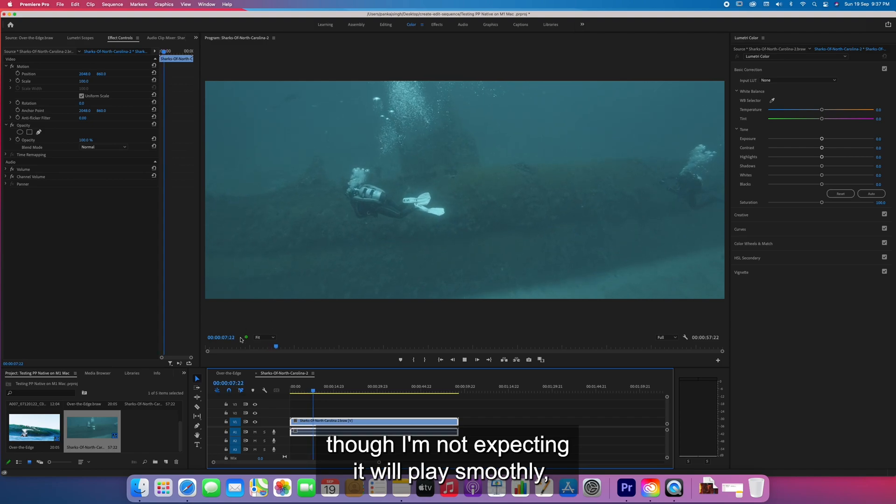
pyautogui.click(477, 360)
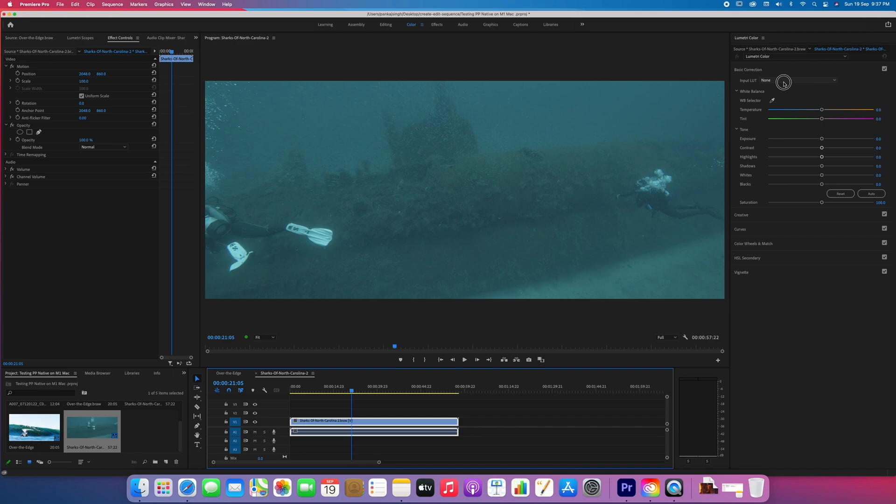
# - Apply the LogC-to-video LUT and Auto tone correction to the shark clip and play it back
pyautogui.click(794, 80)
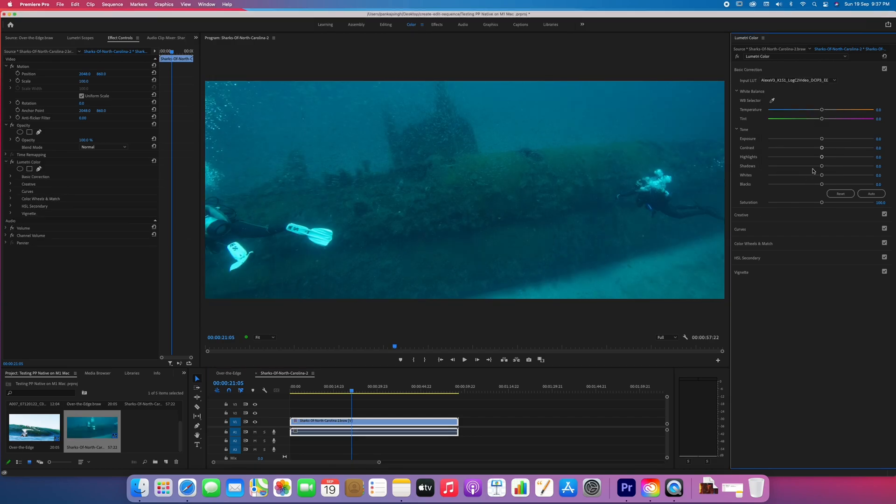
pyautogui.click(871, 194)
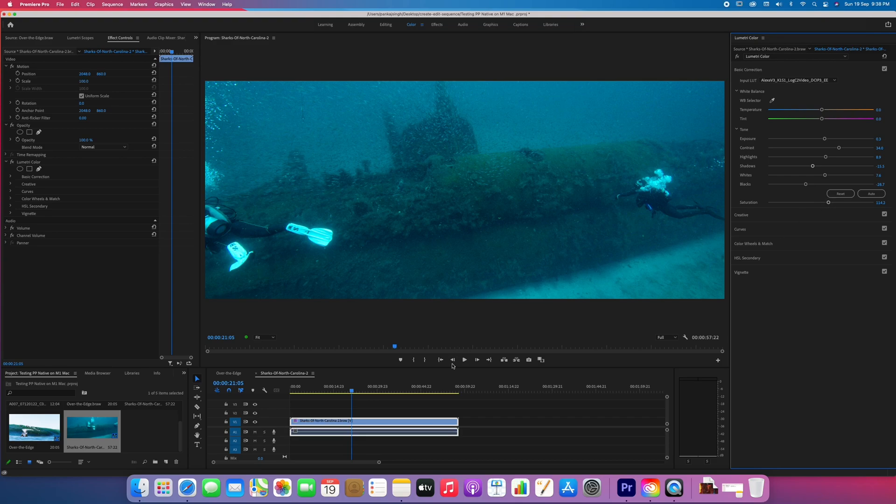
pyautogui.click(464, 359)
pyautogui.write('STAB')
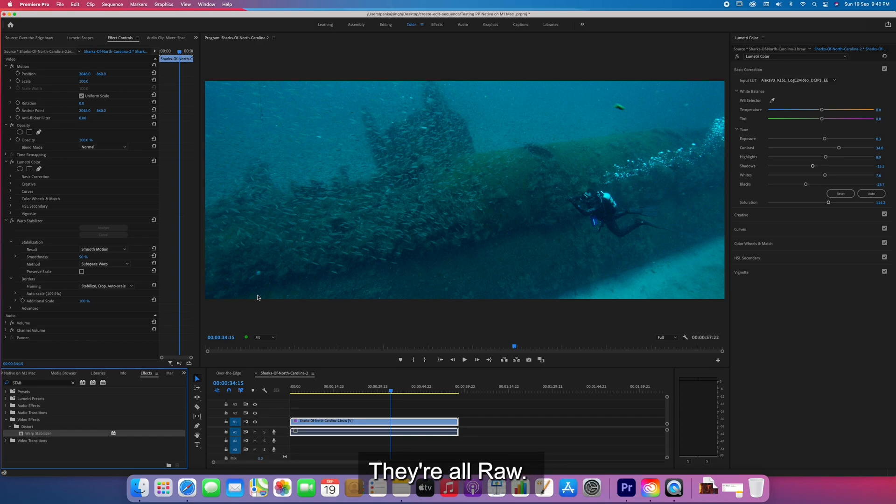
# - Create a new A007_07120122_C009 sequence from the neon bar clip
pyautogui.click(464, 360)
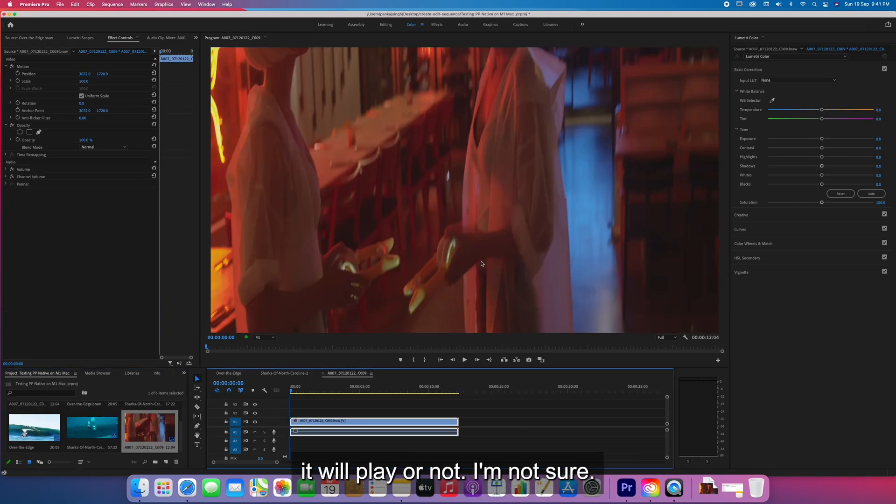
# - Play the neon bar sequence, check dropped frames and replay at 1/2 playback resolution
pyautogui.click(464, 360)
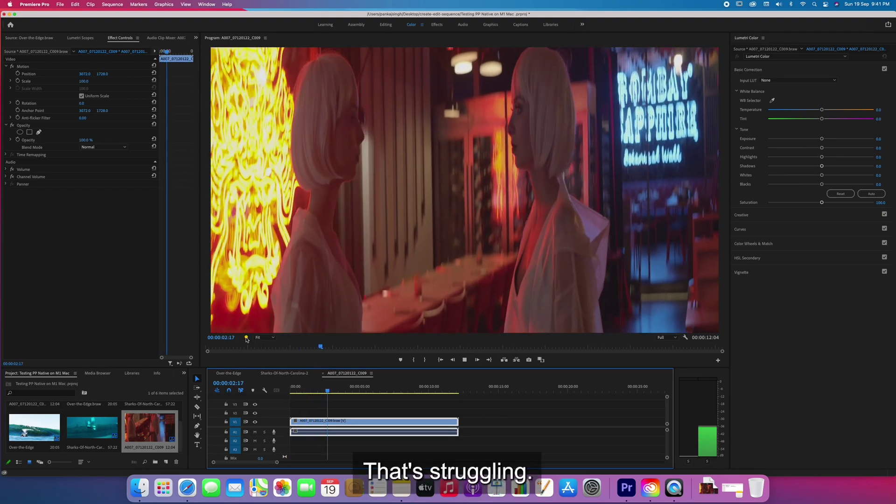
pyautogui.click(465, 360)
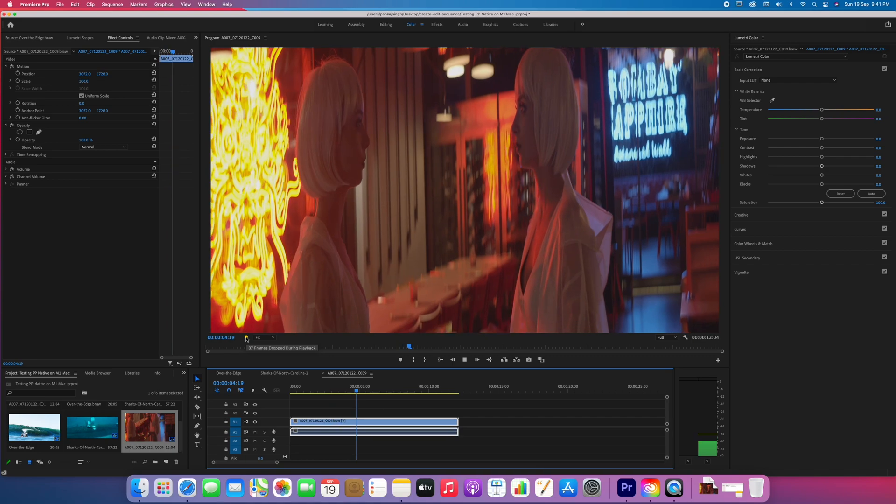
pyautogui.click(477, 359)
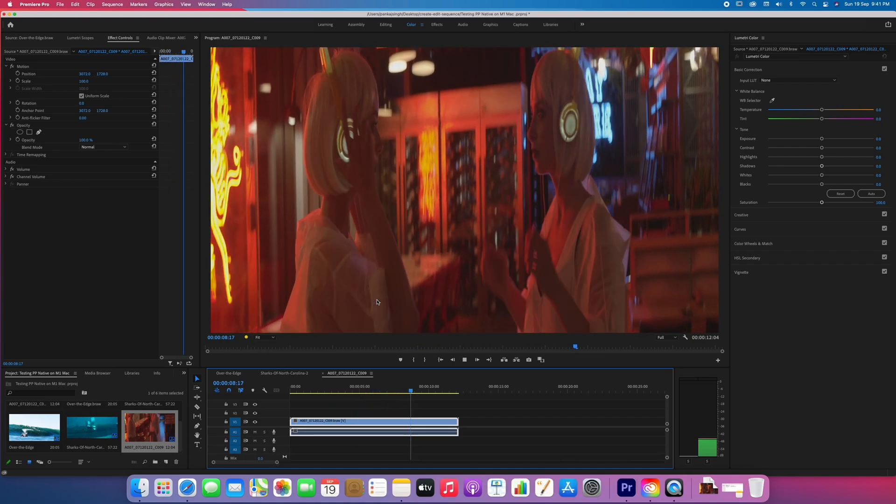
pyautogui.click(674, 337)
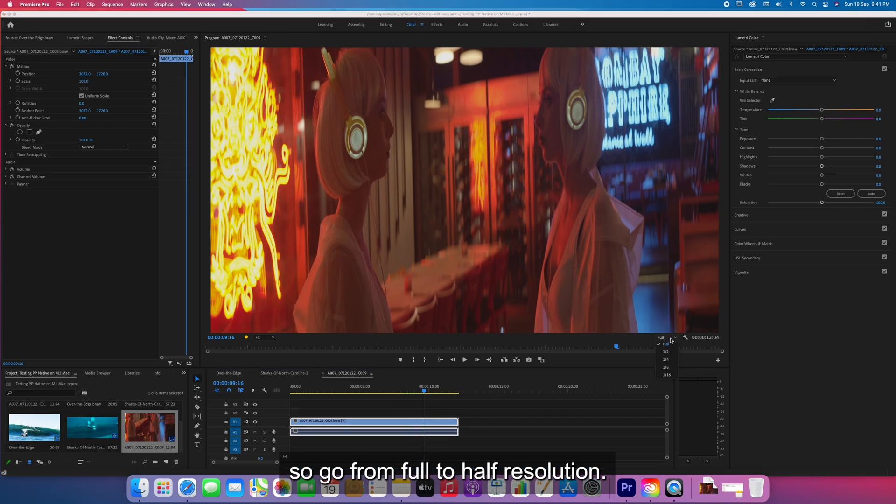
pyautogui.click(665, 352)
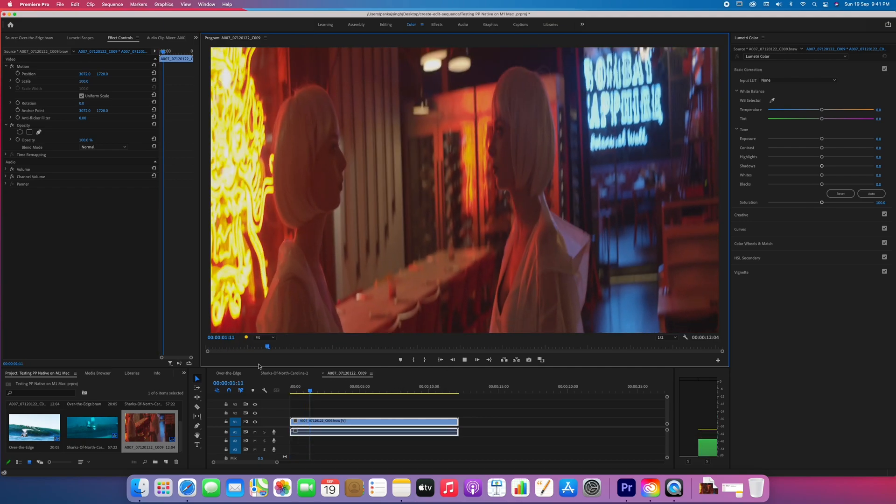
pyautogui.click(464, 360)
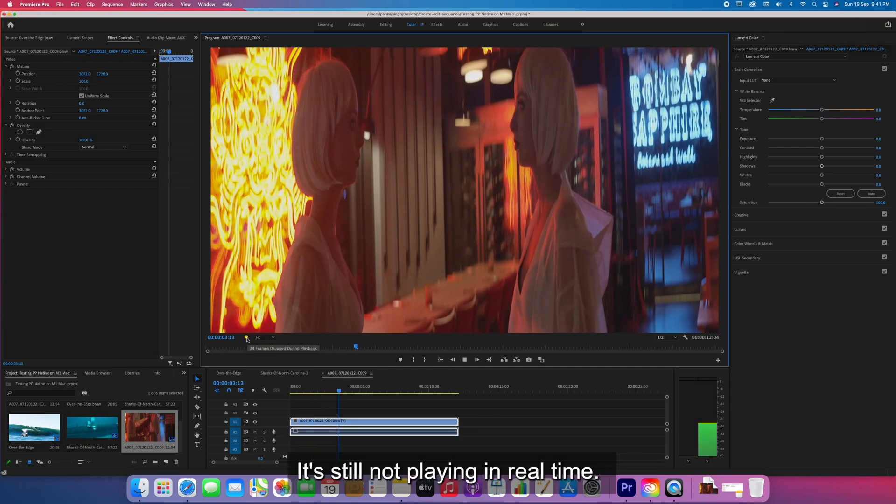
# - Lower playback resolution to 1/4 and replay the sequence
pyautogui.click(671, 337)
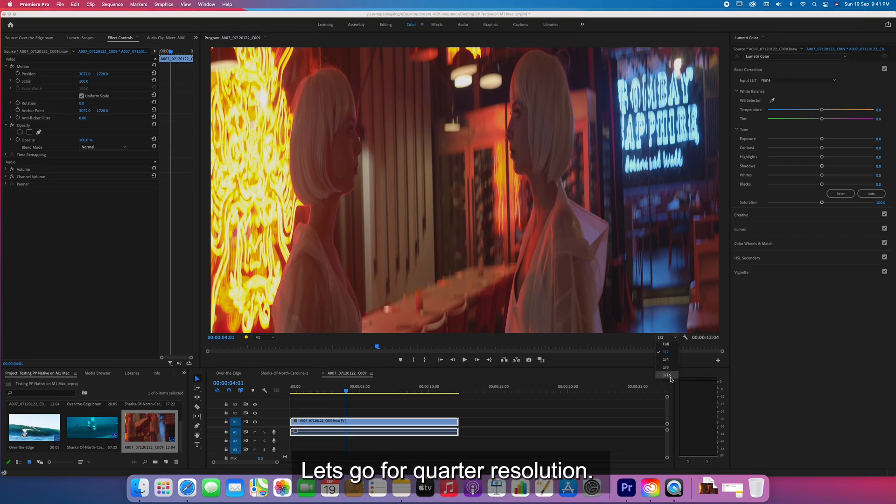
pyautogui.click(666, 359)
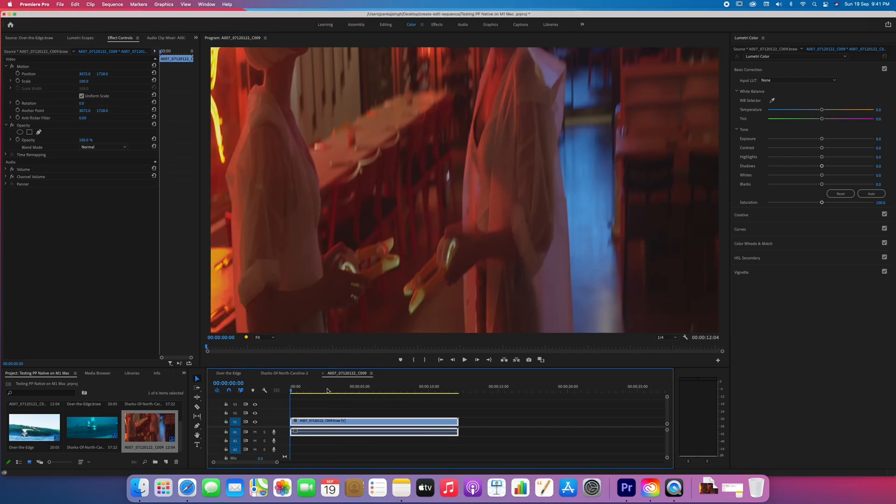
pyautogui.click(464, 360)
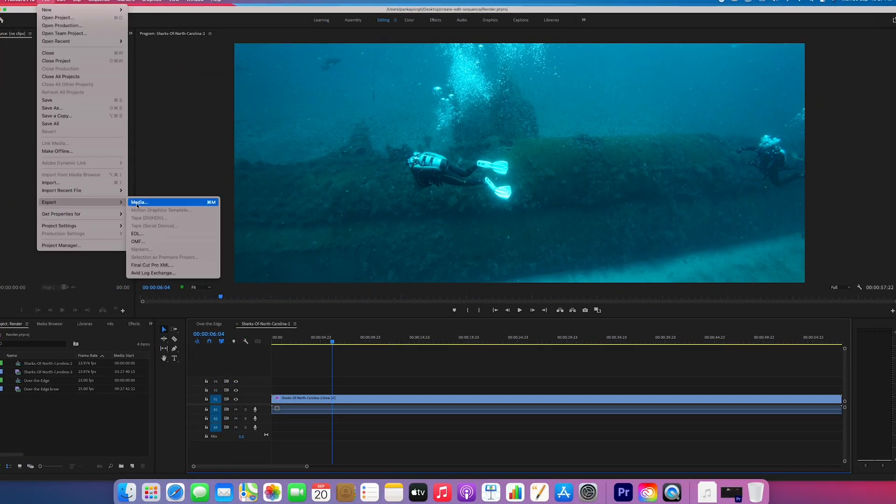
# - Export Sharks-Of-North-Carolina-2 as H.264 with Match Source - High Bitrate to the Desktop
pyautogui.click(139, 201)
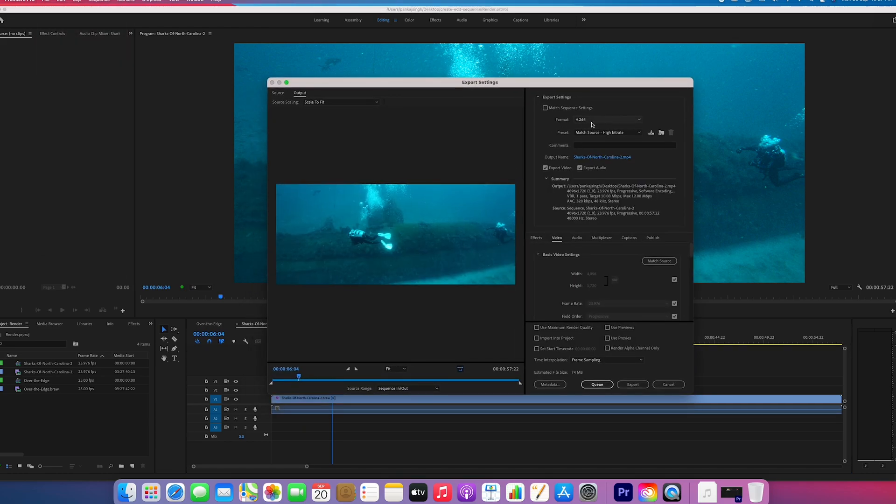
pyautogui.moveTo(637, 373)
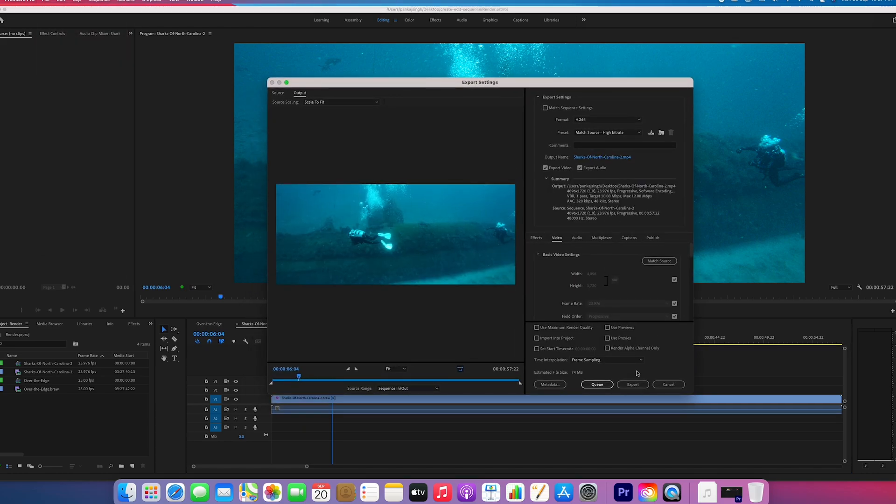
pyautogui.click(633, 384)
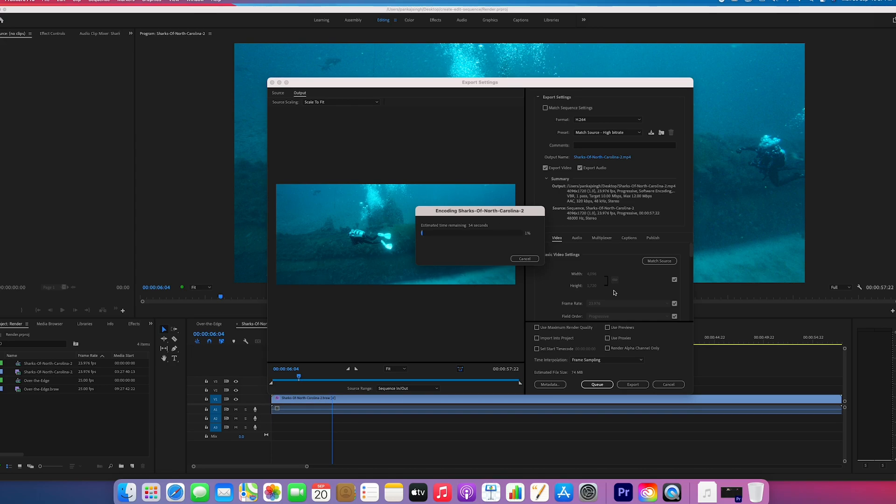